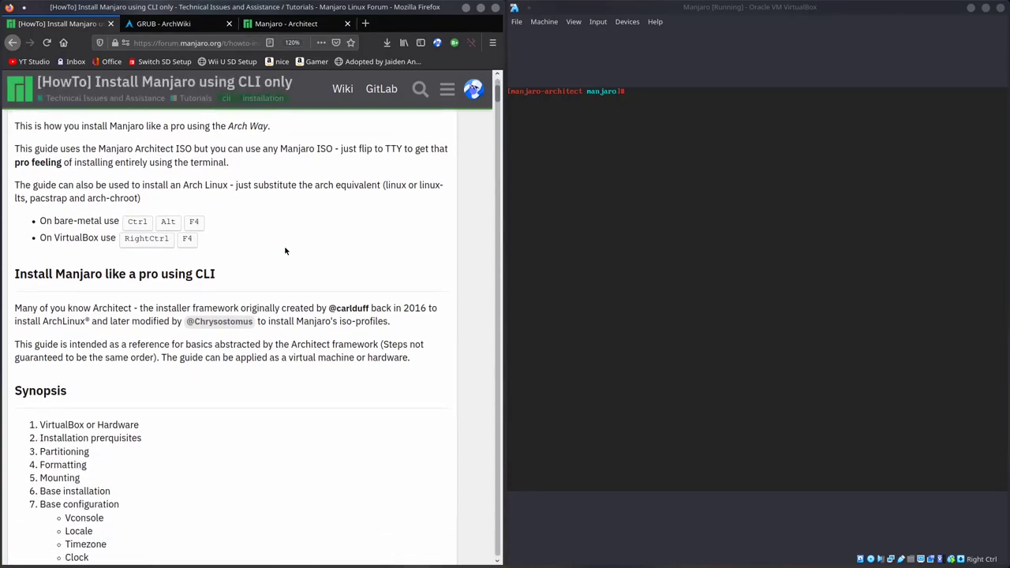
Step: Open the 'Pacman-mirrors - Manjaro Linux' wiki page from the address bar suggestions
scroll(down, 3)
text(pacman)
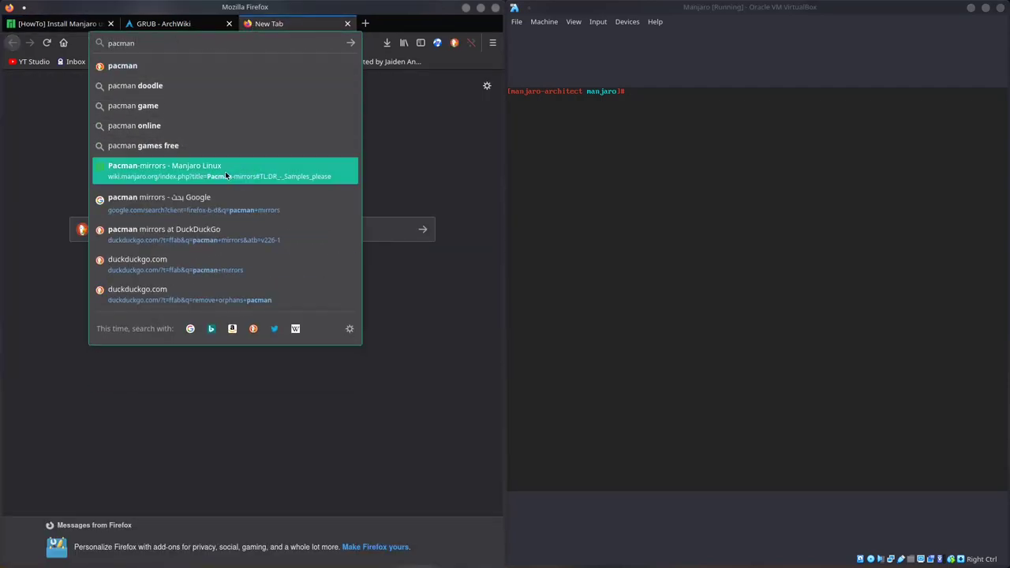
click(224, 170)
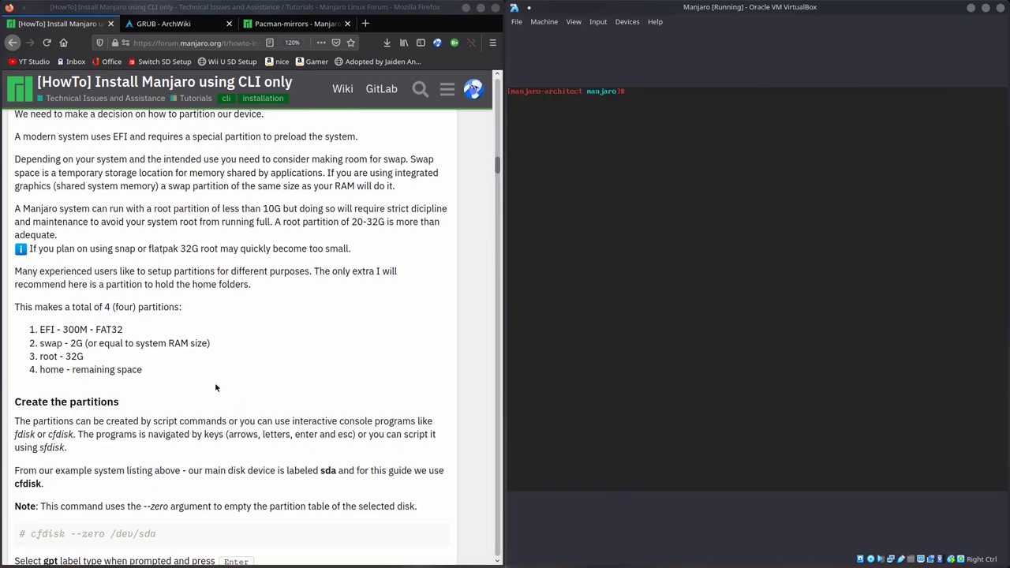
scroll(down, 3)
text(basestrap /mnt base base-deve)
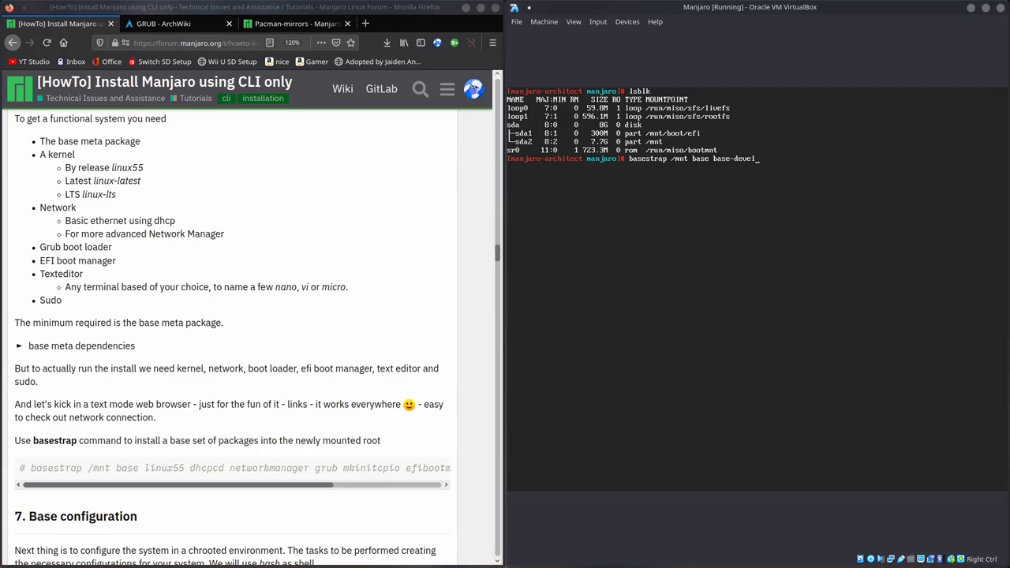
Step: Run basestrap onto /mnt with base, base-devel, linux56 and networkmanager
text(linux56 networkmanager)
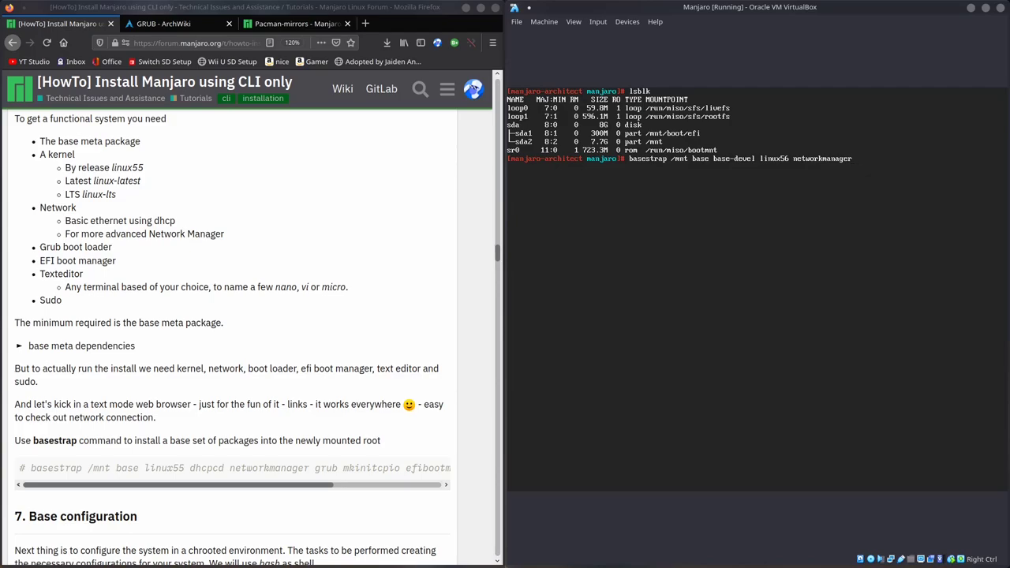
scroll(down, 3)
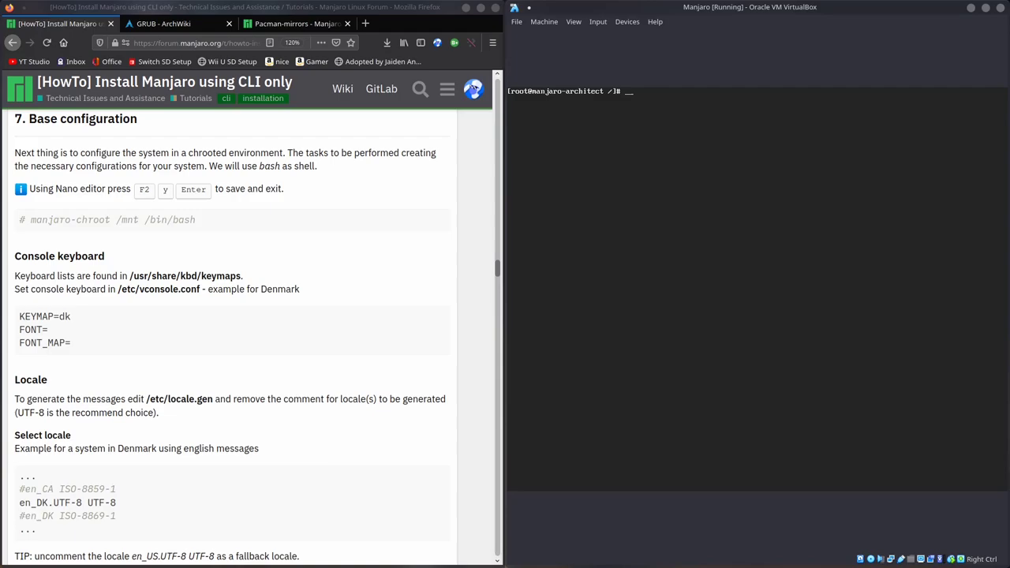
Step: Scroll the guide to follow the manjaro-chroot step into the installed system
scroll(down, 3)
text(useradd -m -G wheel -s /bin/bash de)
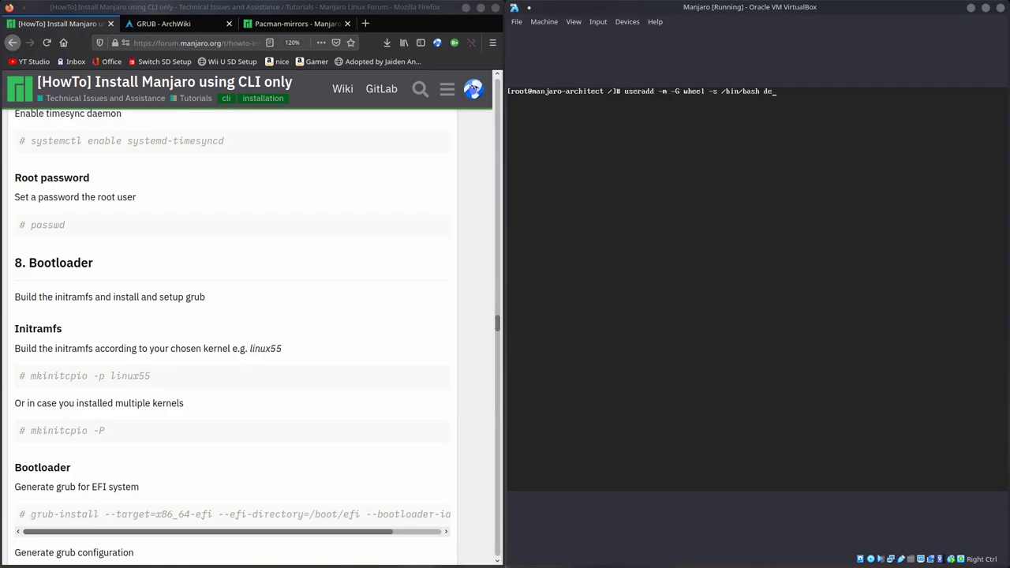
Step: Begin the mkinitcpio command in the chrooted shell after adding the wheel-group user
text(mkinitcpio)
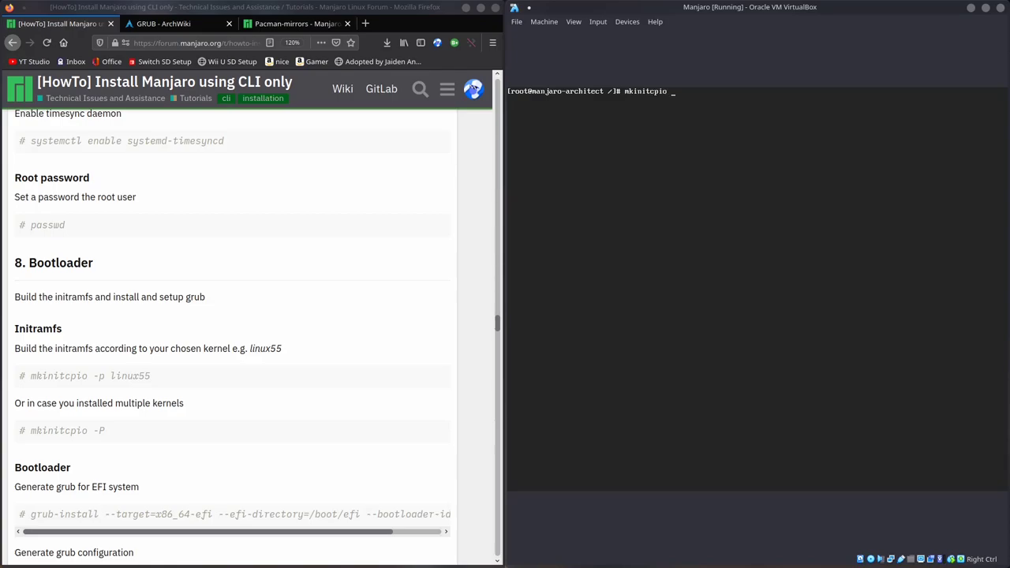
Step: Replace the mkinitcpio line with the fstabgen command
text(fstabgen)
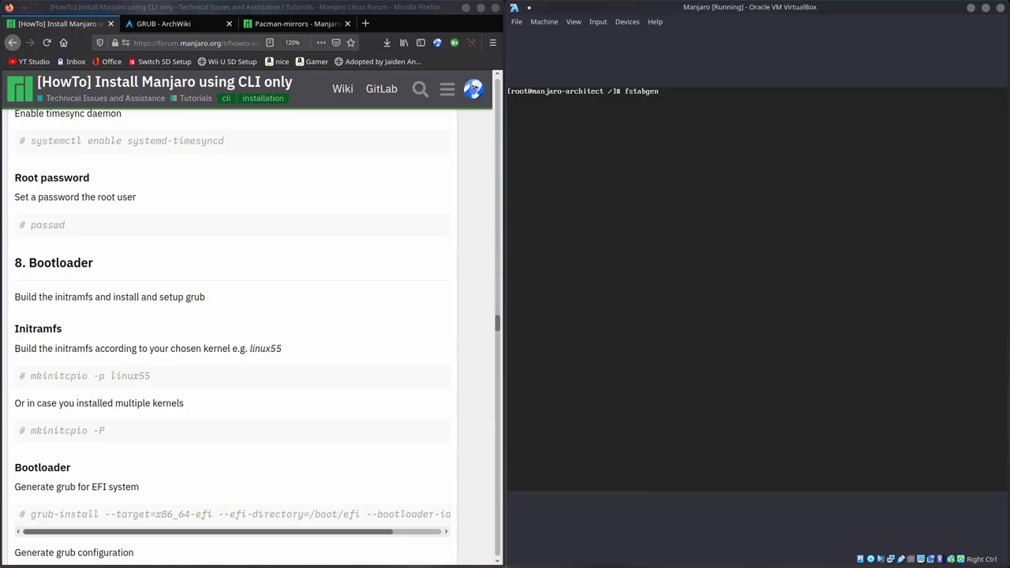
Step: Complete the filesystem-table command with '-U /mnt' for the system mounted at /mnt
text(-U /mnt)
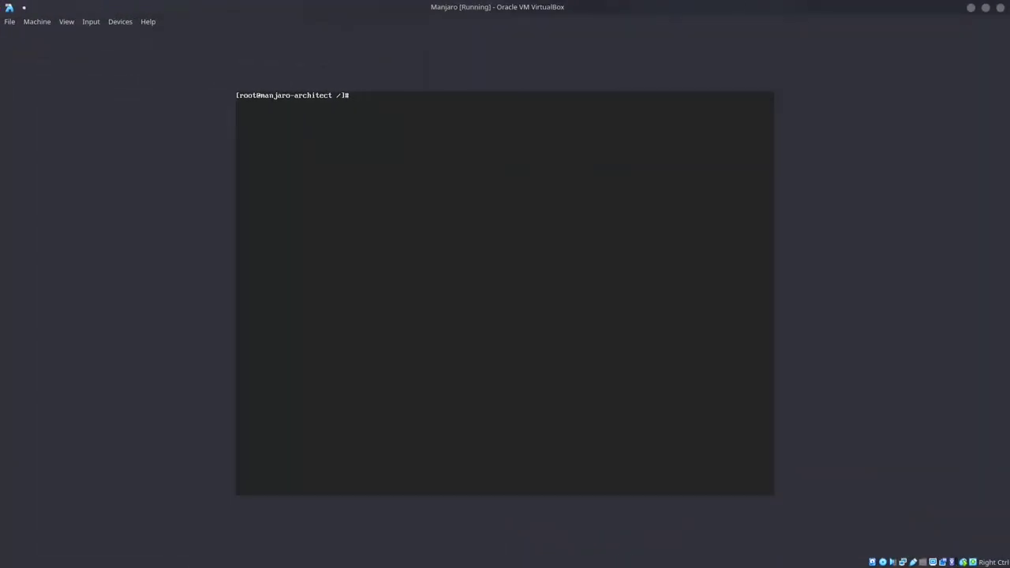
Step: Begin the pacman -S line naming sddm and the first Plasma package
text(pacman -S sddm)
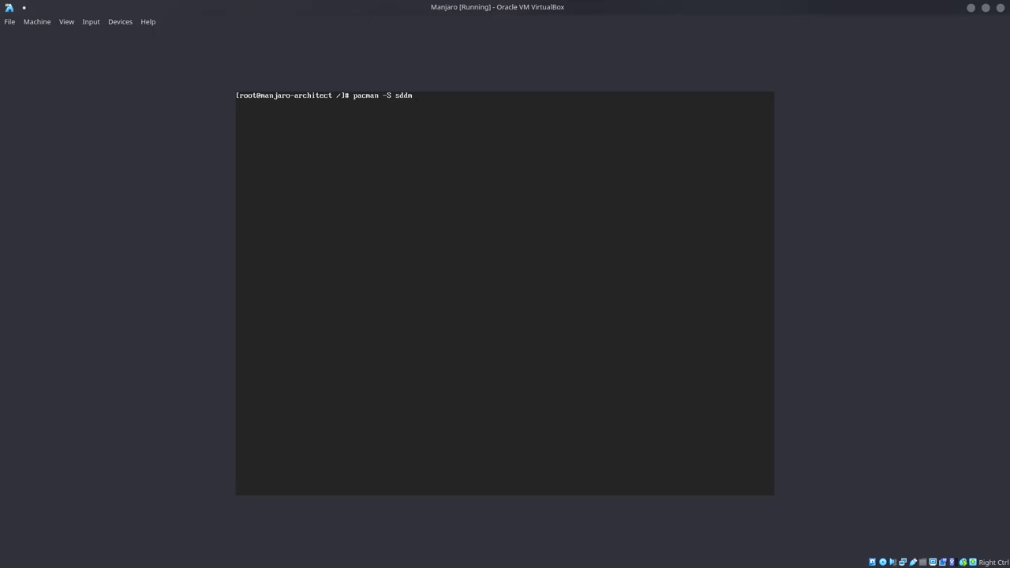
text(p)
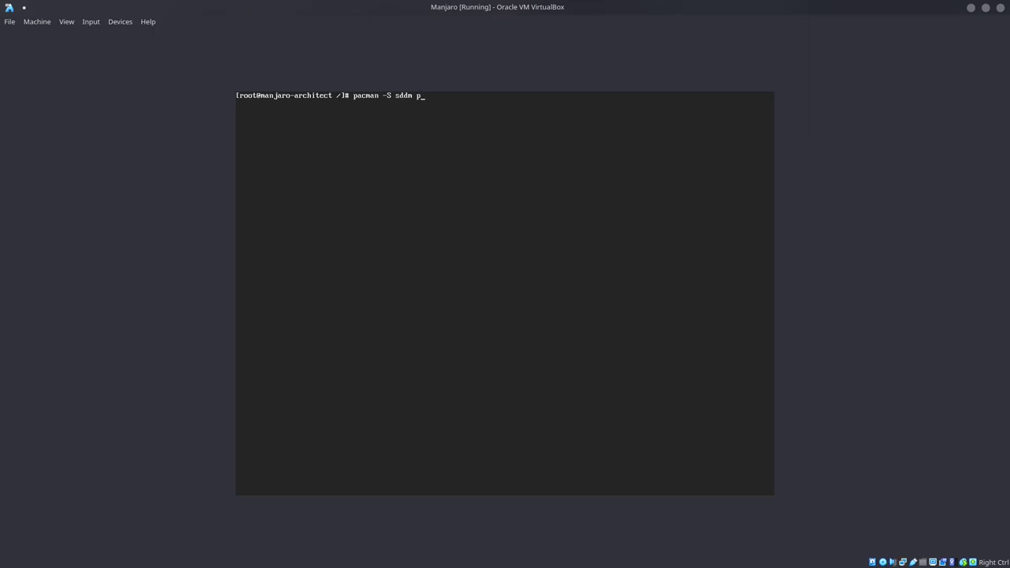